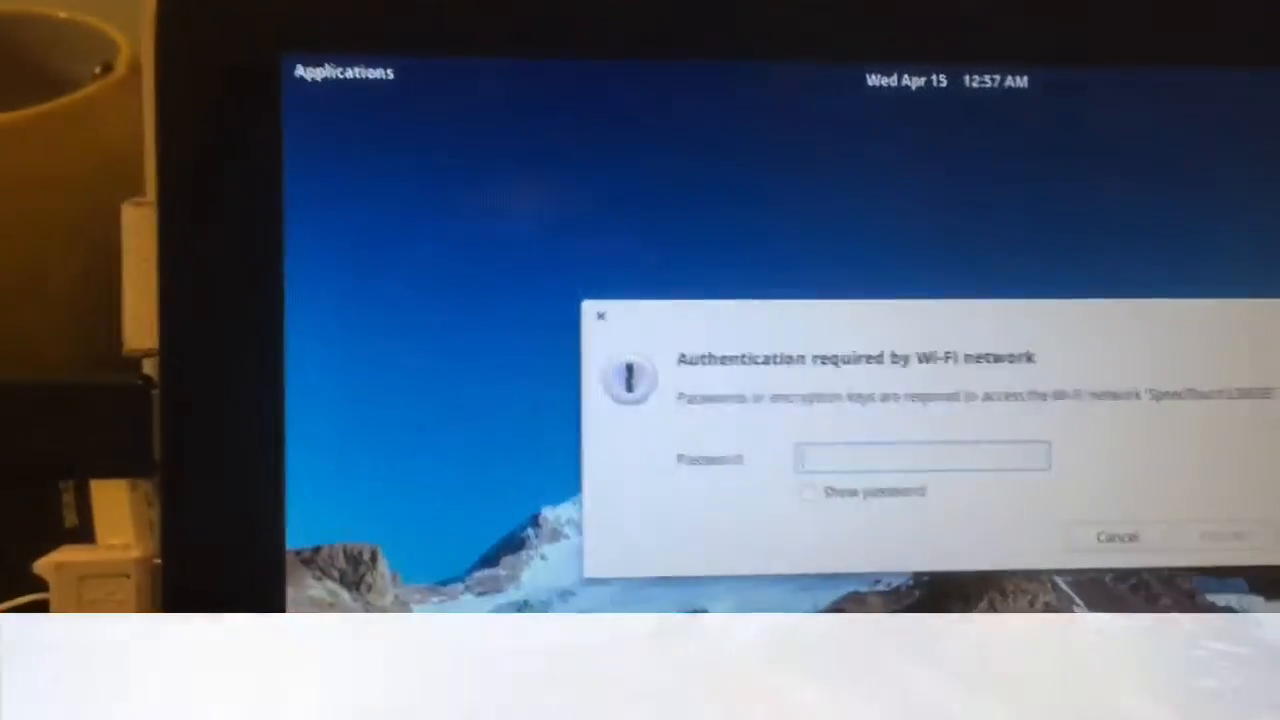
pyautogui.write('••')
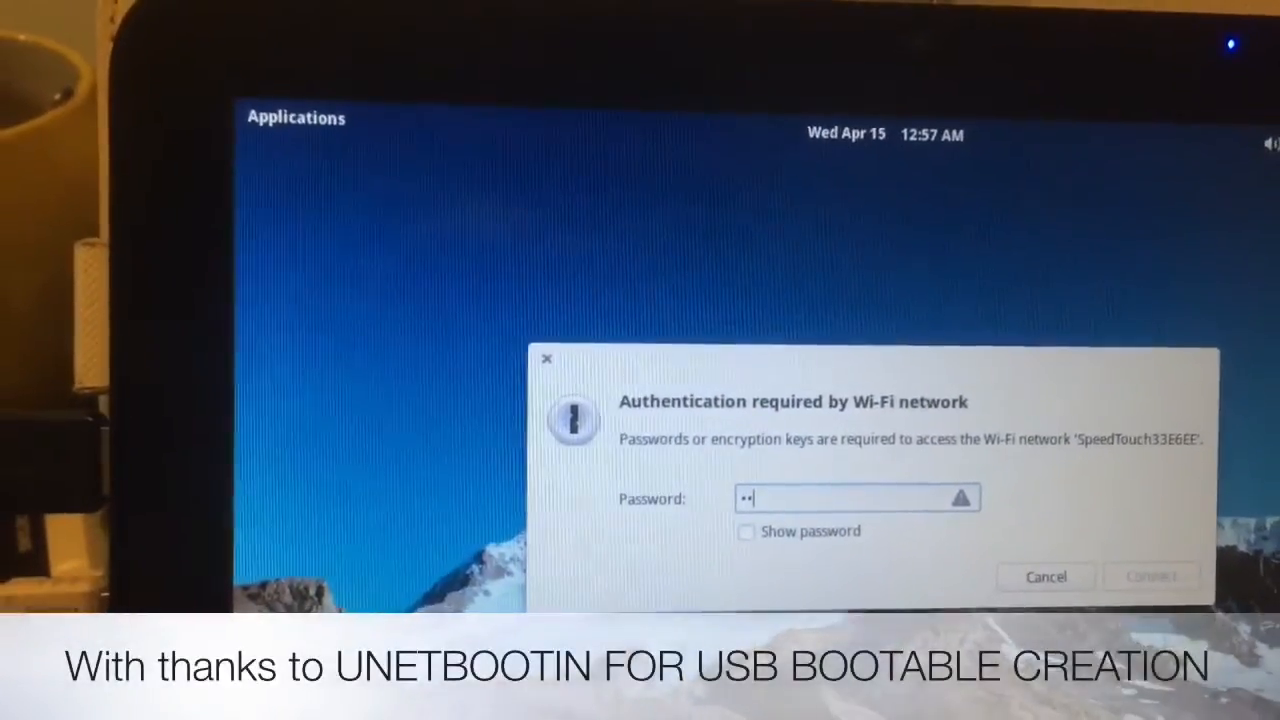